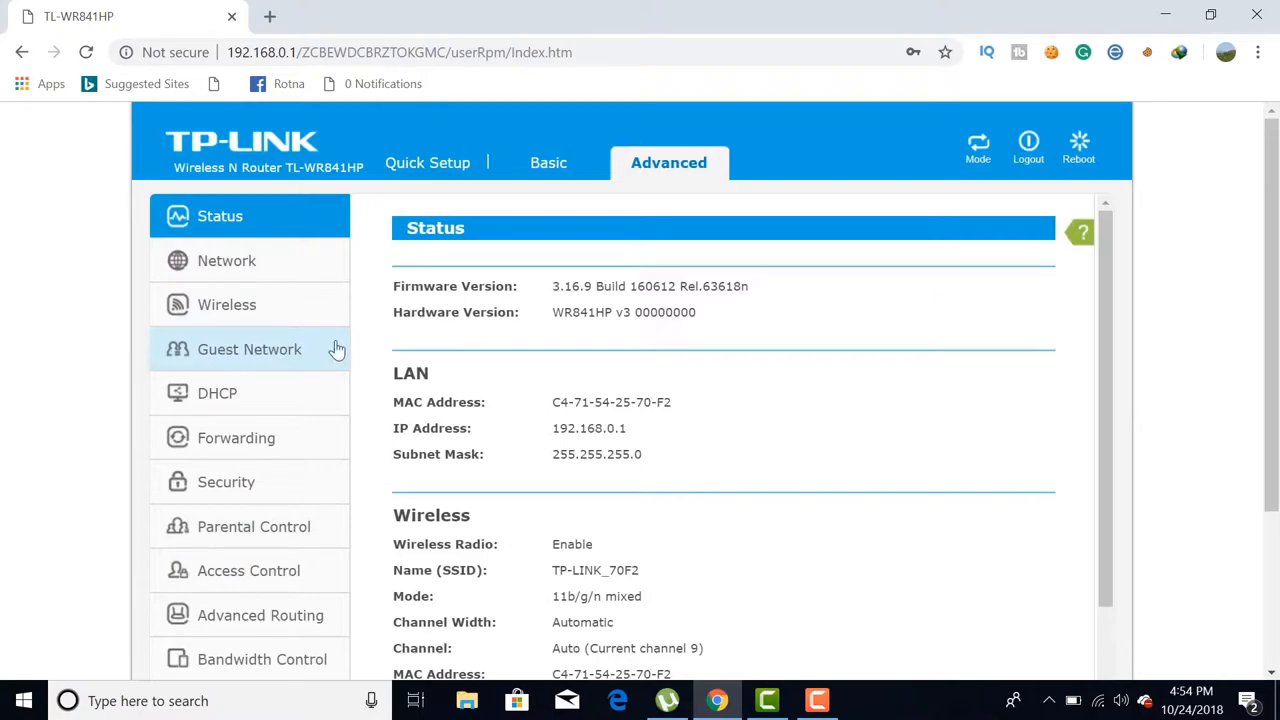
# - View the Guest Network settings, then return to the Basic network map of Internet, router and clients
pyautogui.click(248, 348)
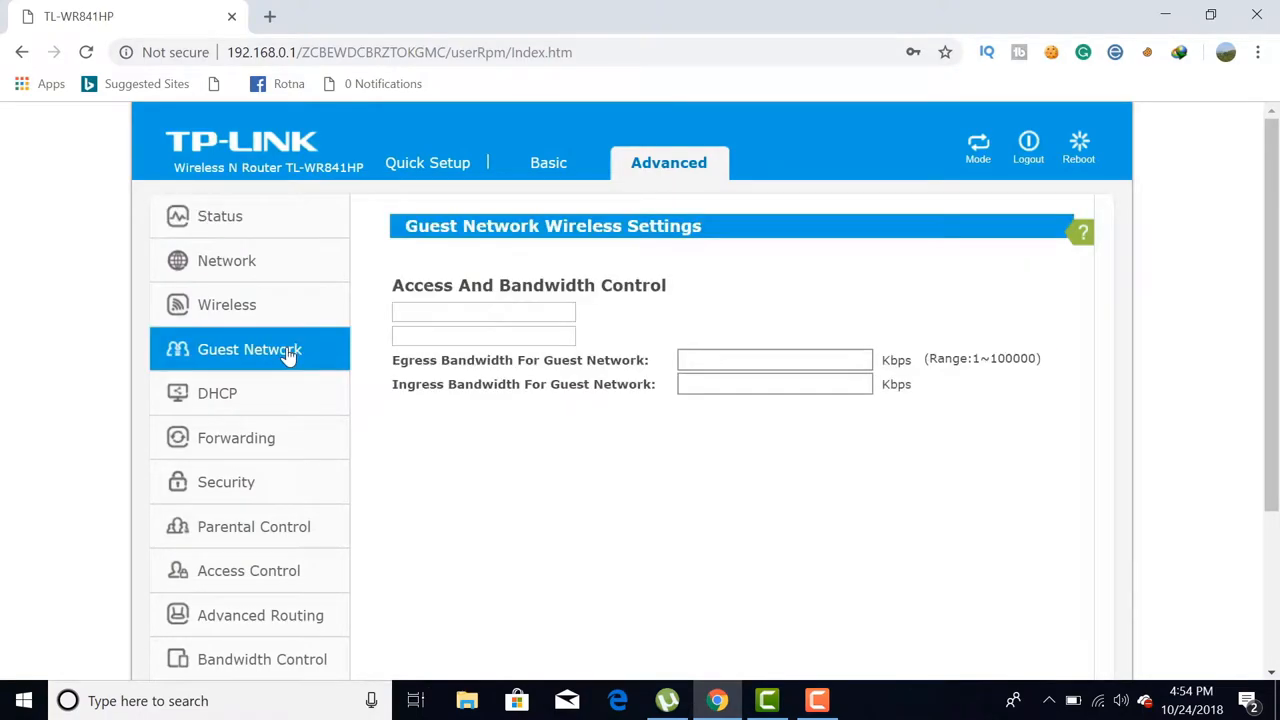
pyautogui.click(548, 162)
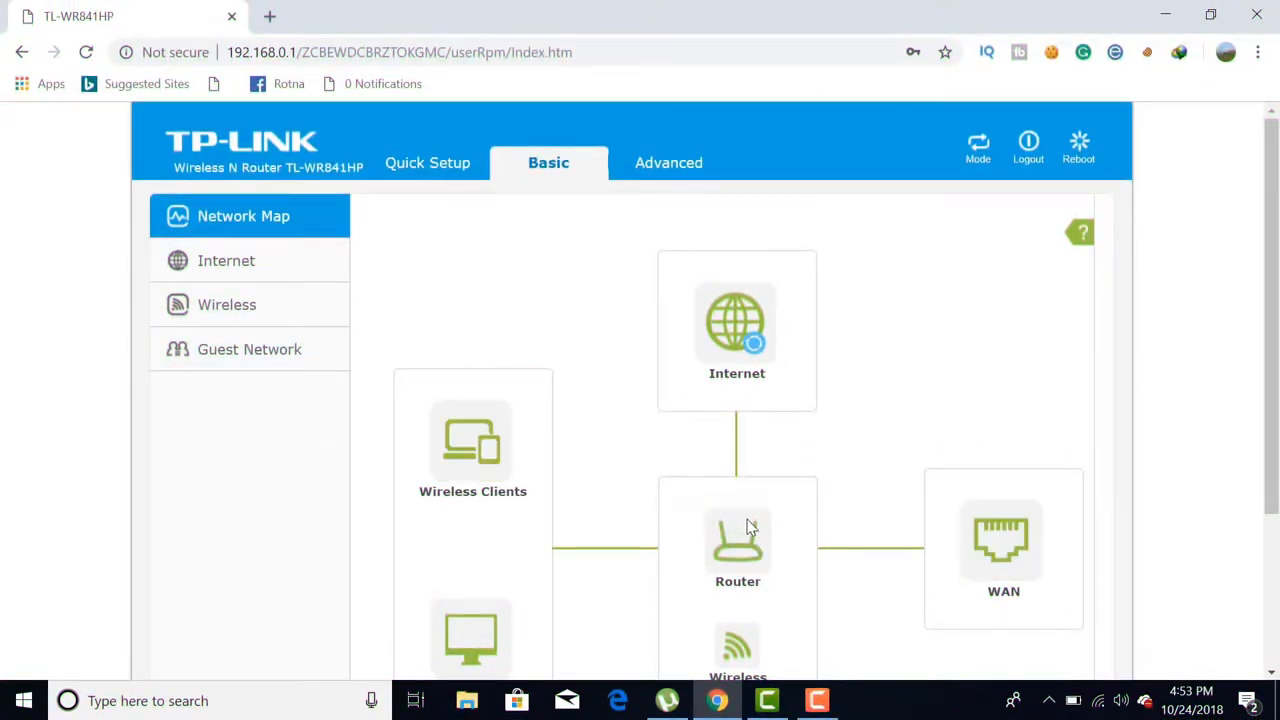
pyautogui.scroll(-3)
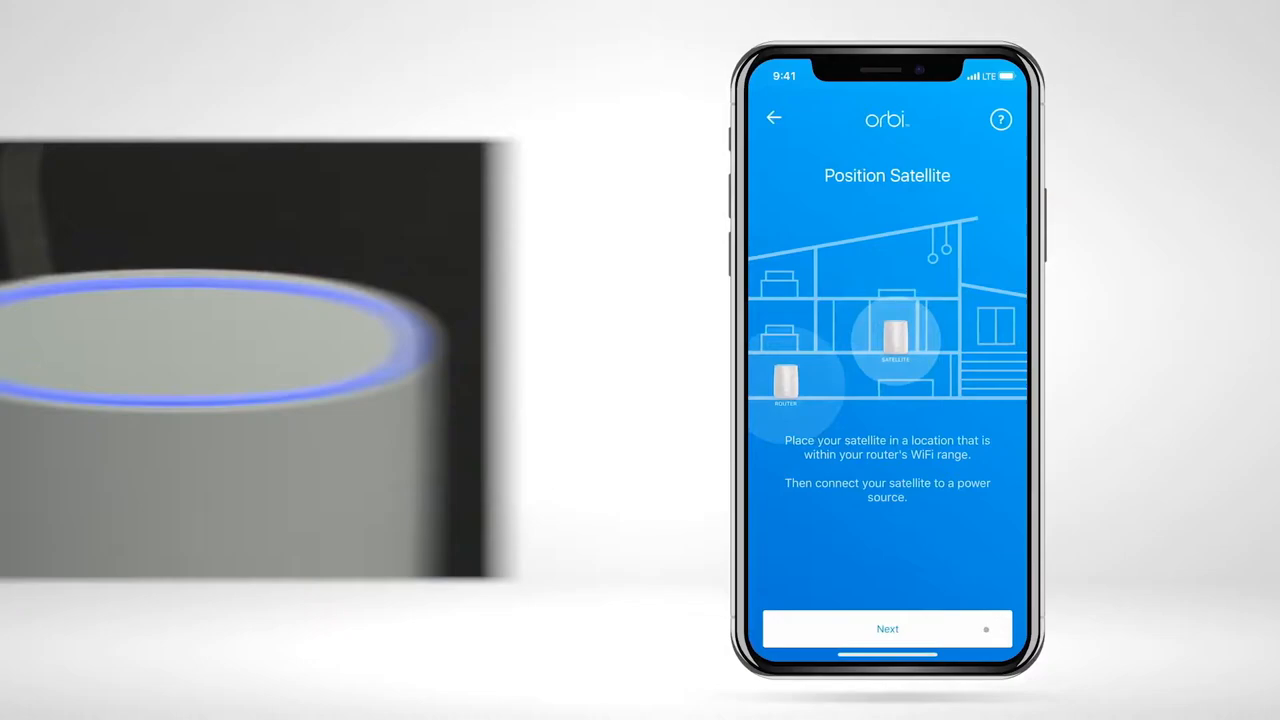
# - Advance the Orbi setup past the Position Satellite screen with Next
pyautogui.click(888, 628)
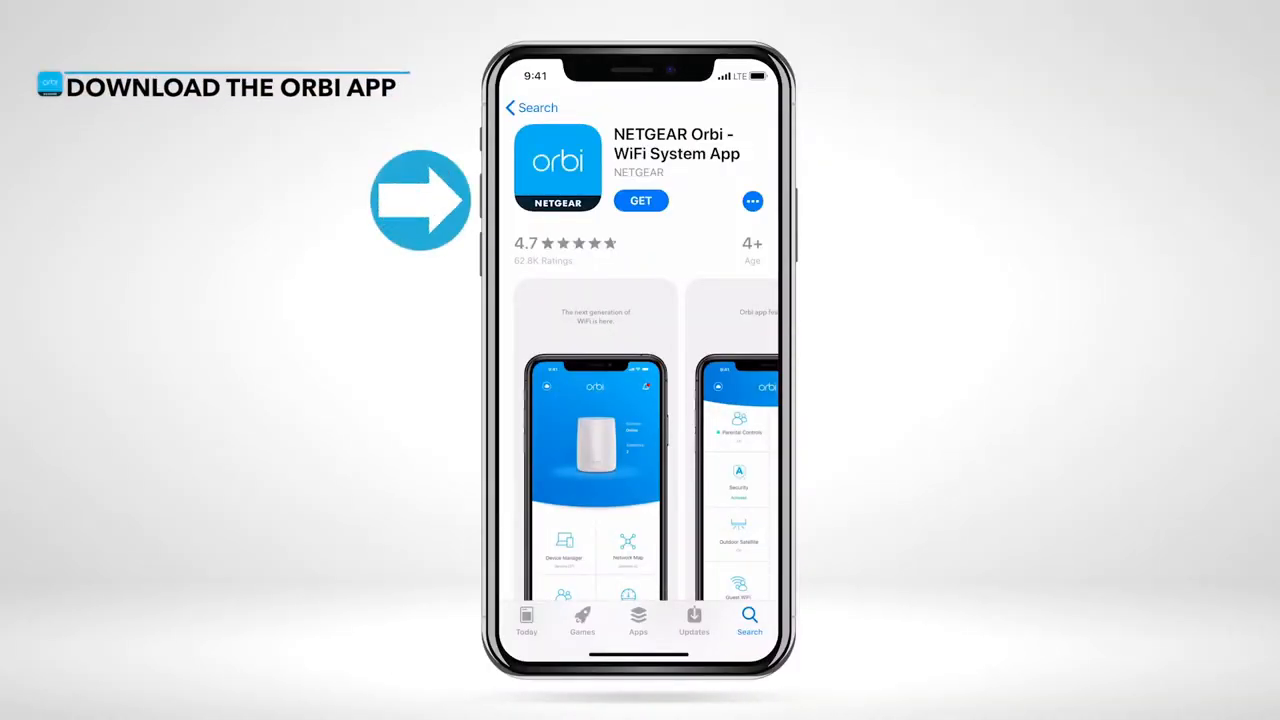
# - Get the NETGEAR Orbi WiFi System app from the App Store and launch it from the home screen
pyautogui.click(640, 200)
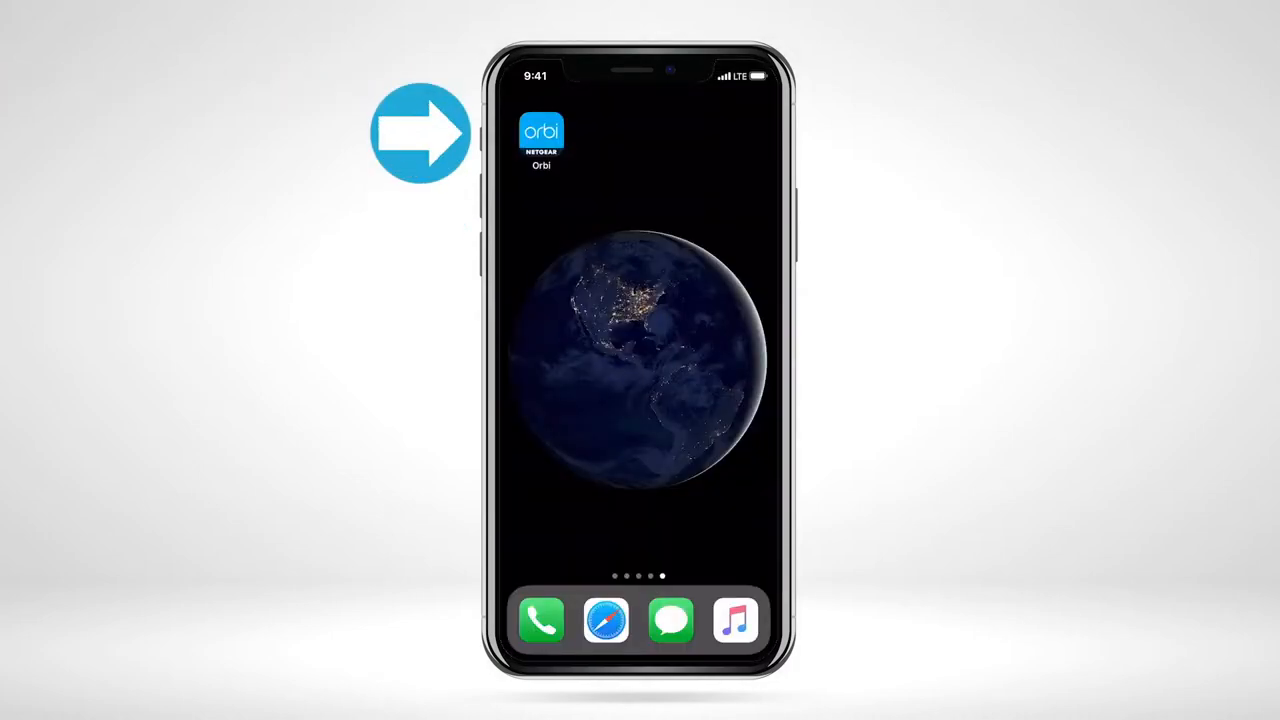
pyautogui.click(540, 132)
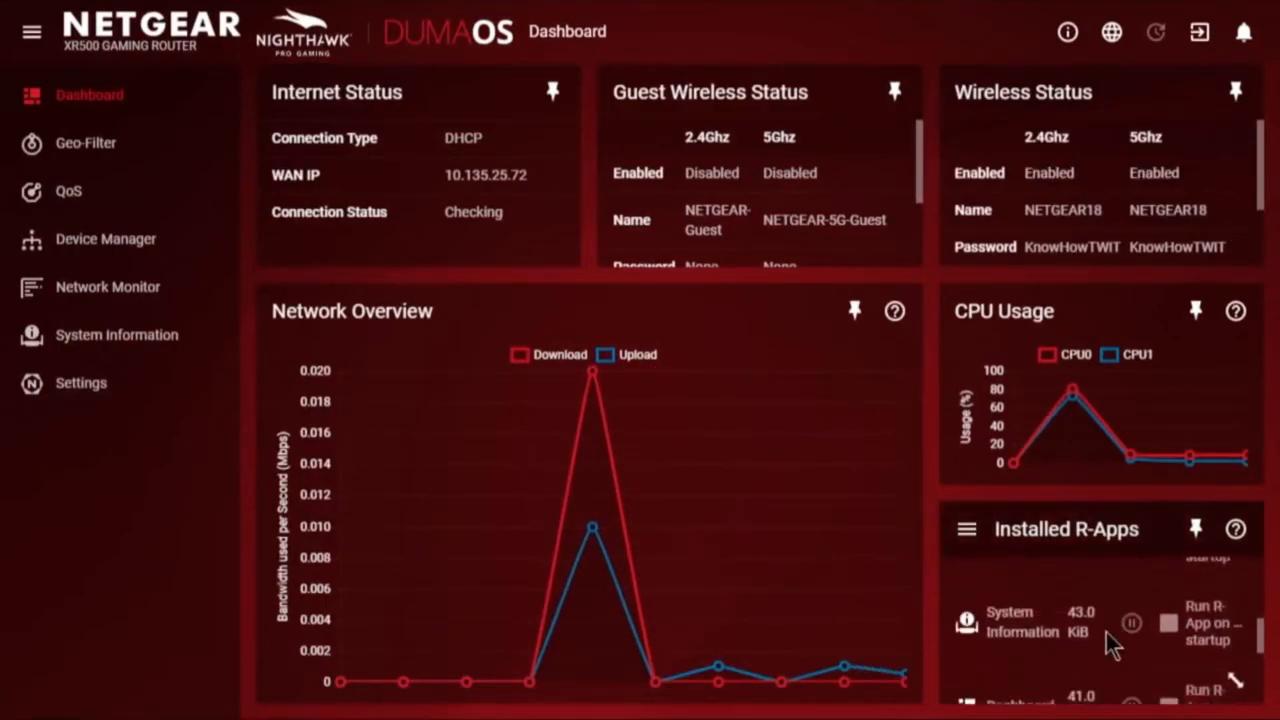
# - In QoS Bandwidth Allocation, drag DONNAGER's download share to 0, splitting it evenly among the other three devices
pyautogui.click(108, 288)
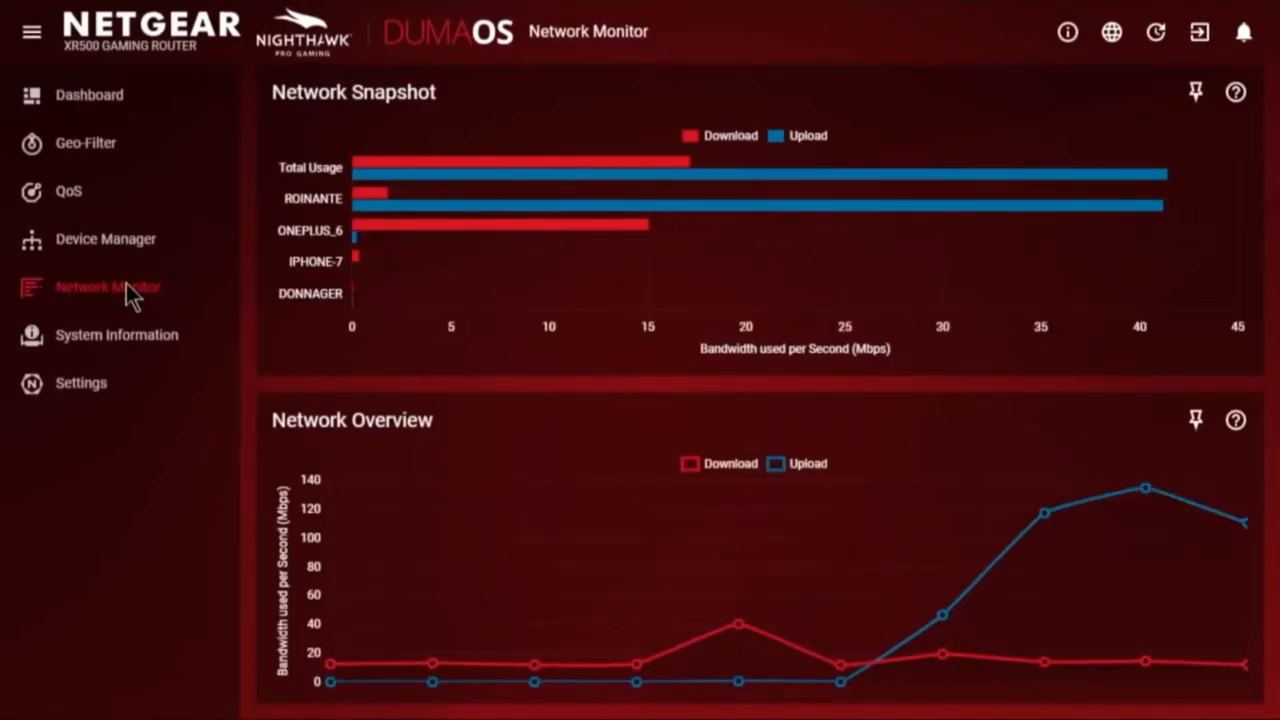
pyautogui.click(68, 192)
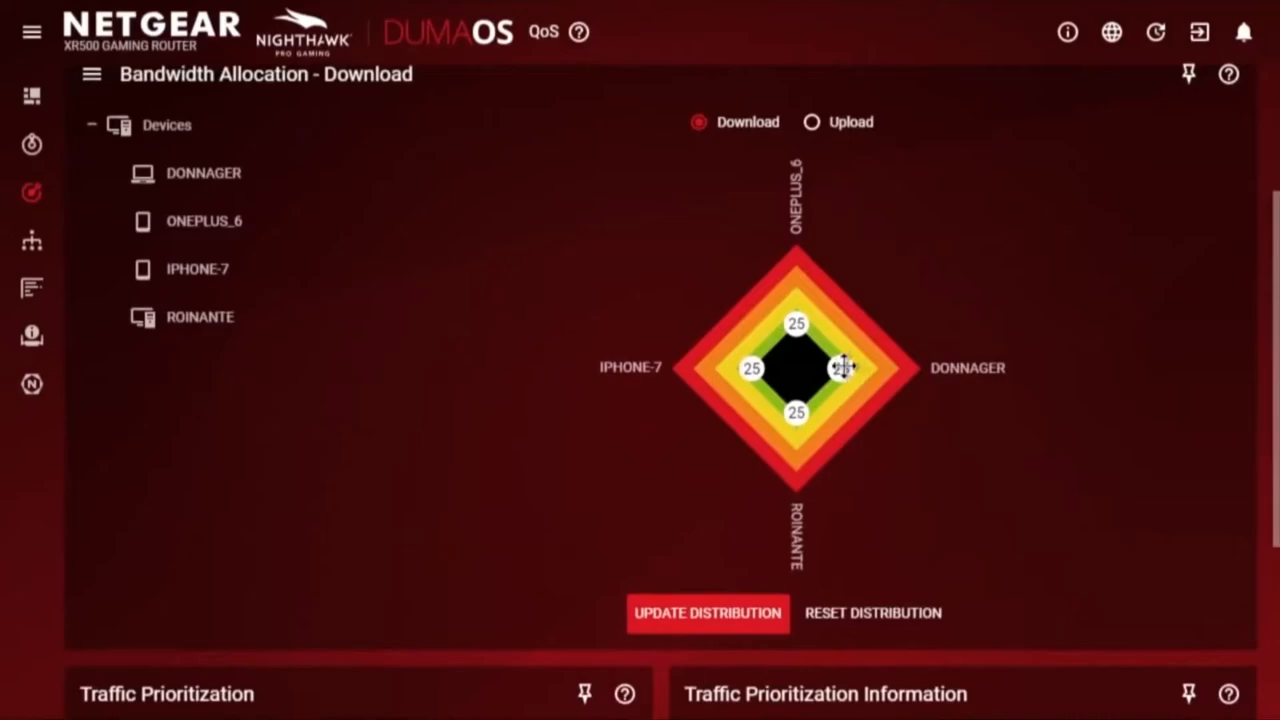
pyautogui.moveTo(844, 368); pyautogui.dragTo(816, 368)
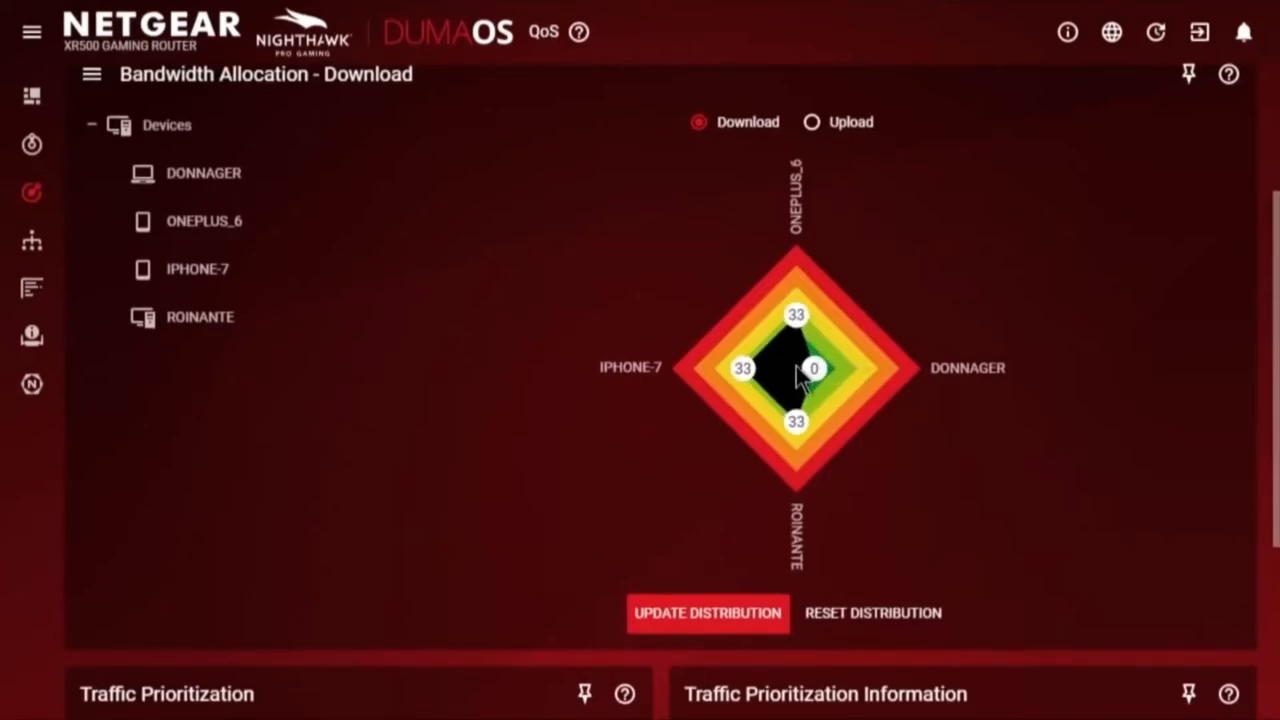
pyautogui.moveTo(814, 368); pyautogui.dragTo(904, 368)
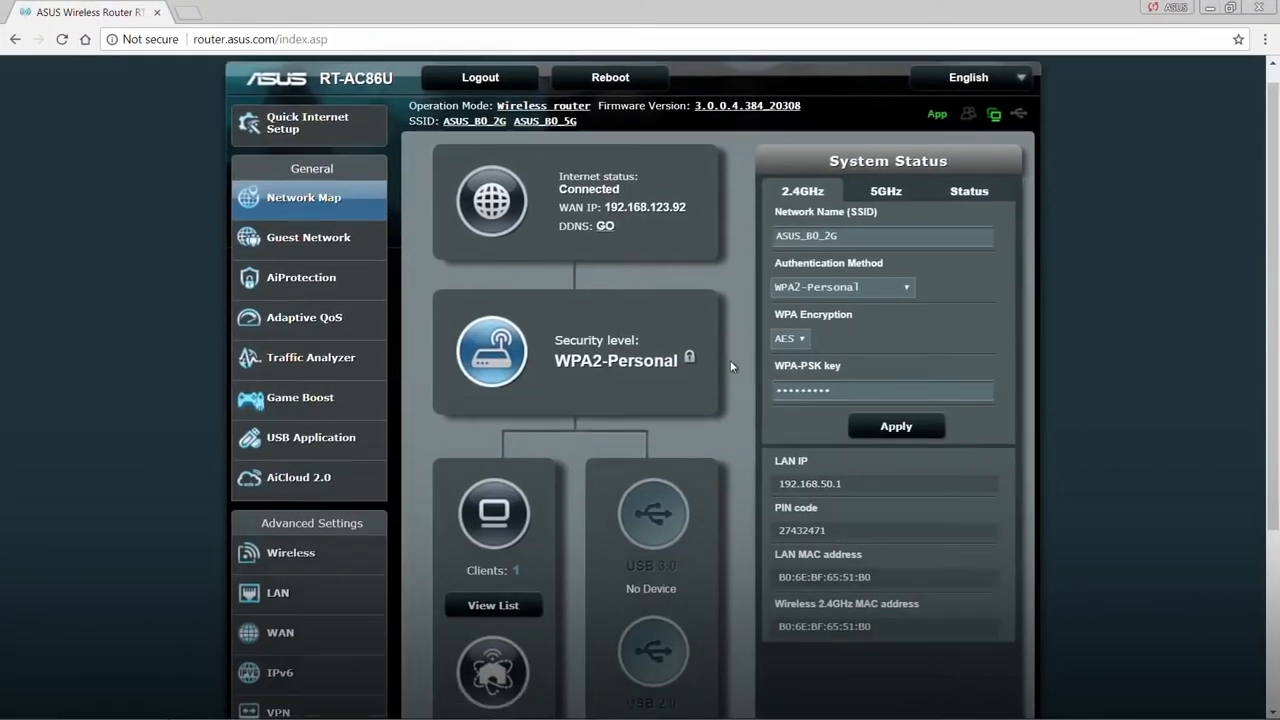
# - Select the AiMesh Node on the Network Map and run a Search for nearby nodes
pyautogui.scroll(-3)
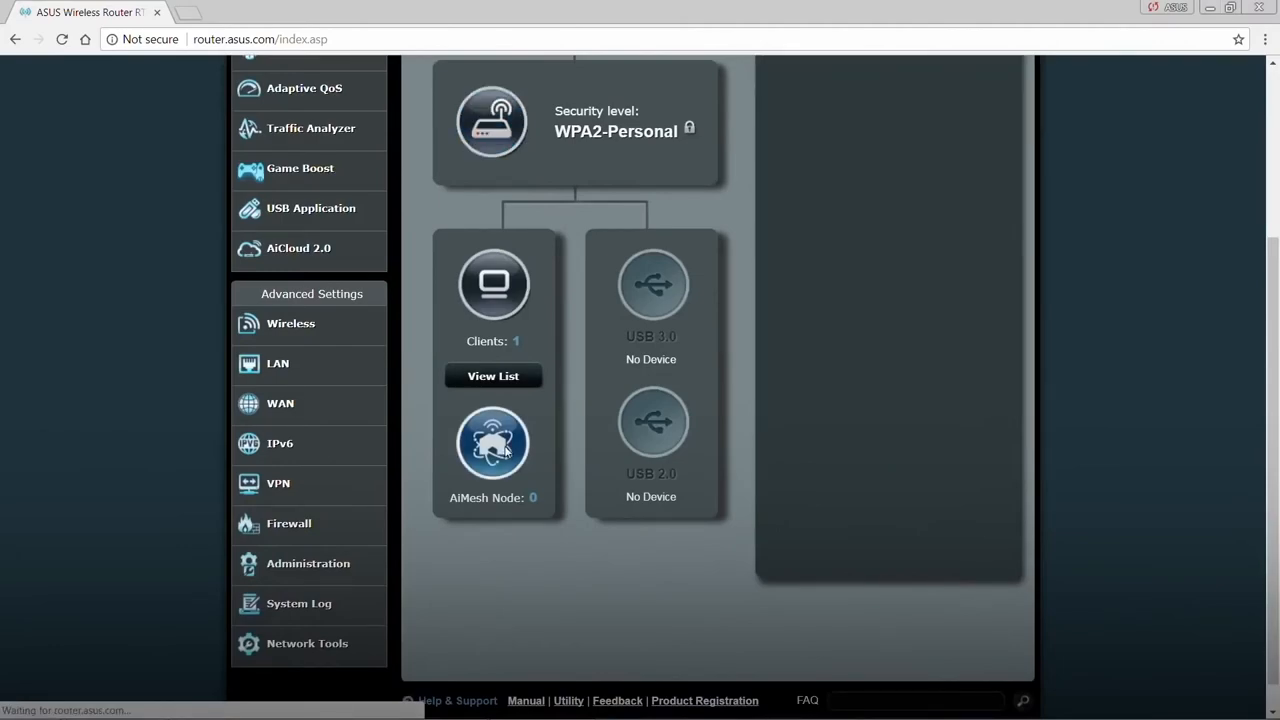
pyautogui.click(492, 444)
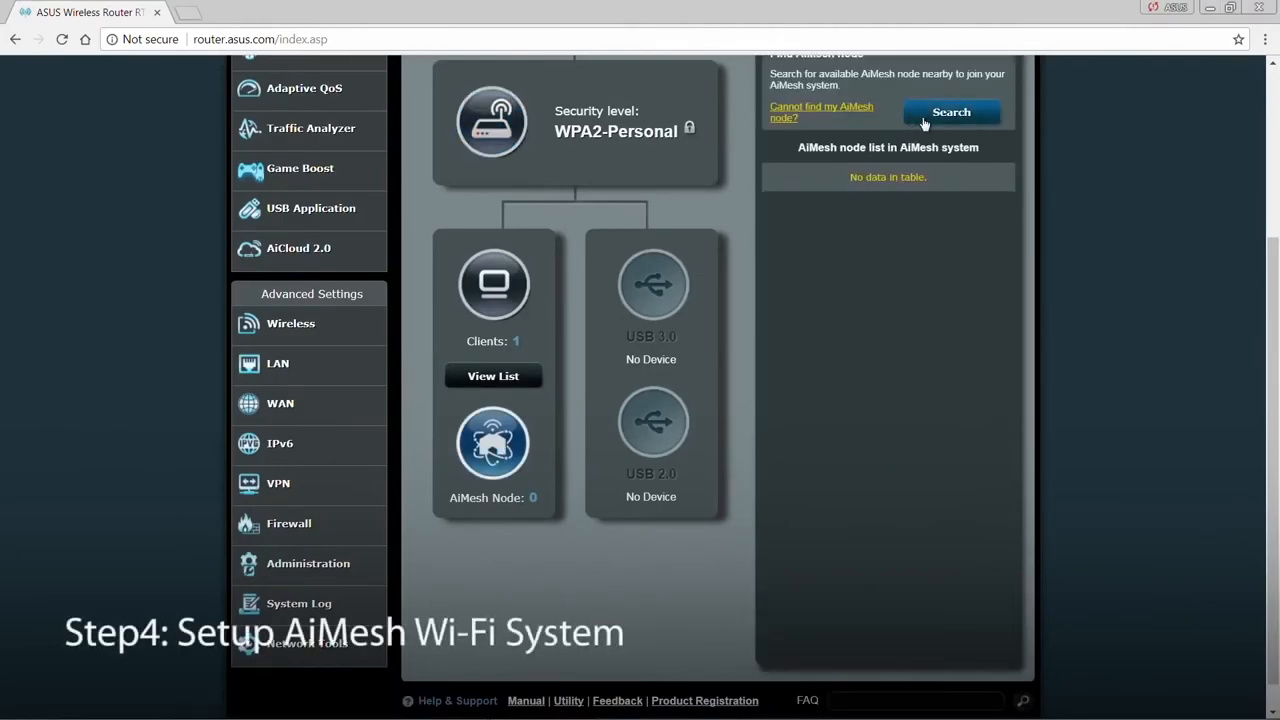
pyautogui.click(952, 112)
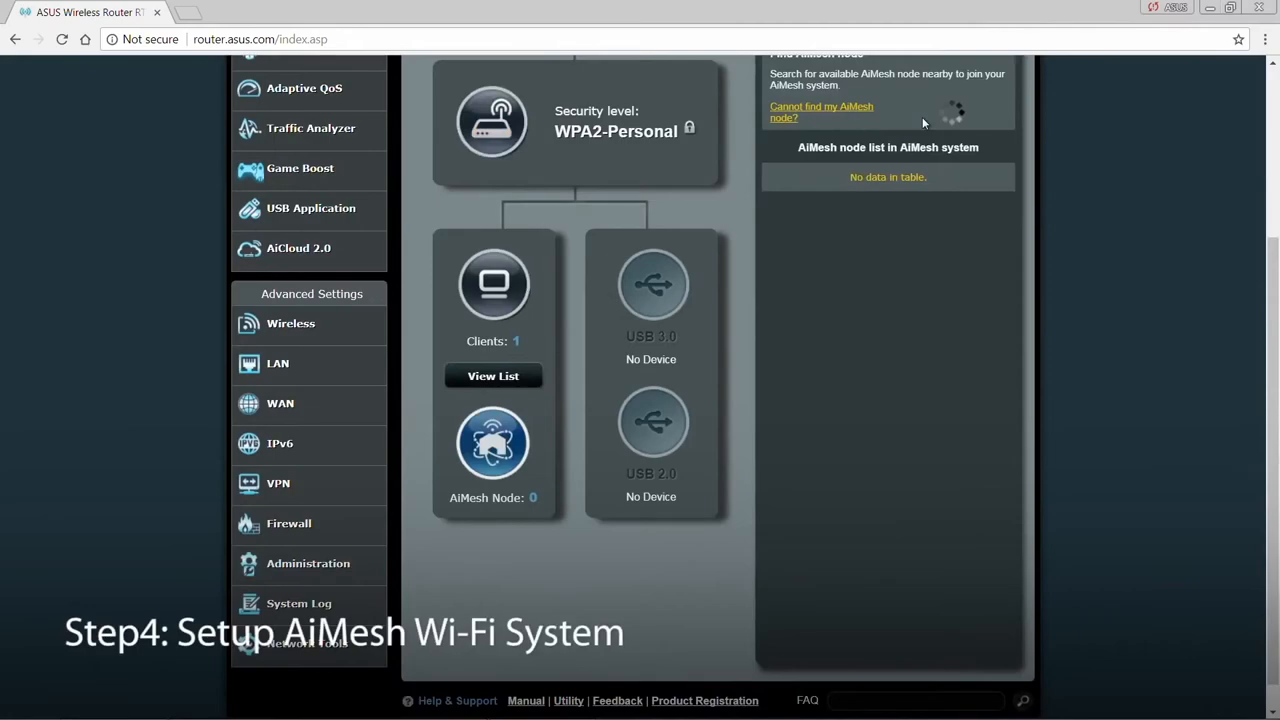